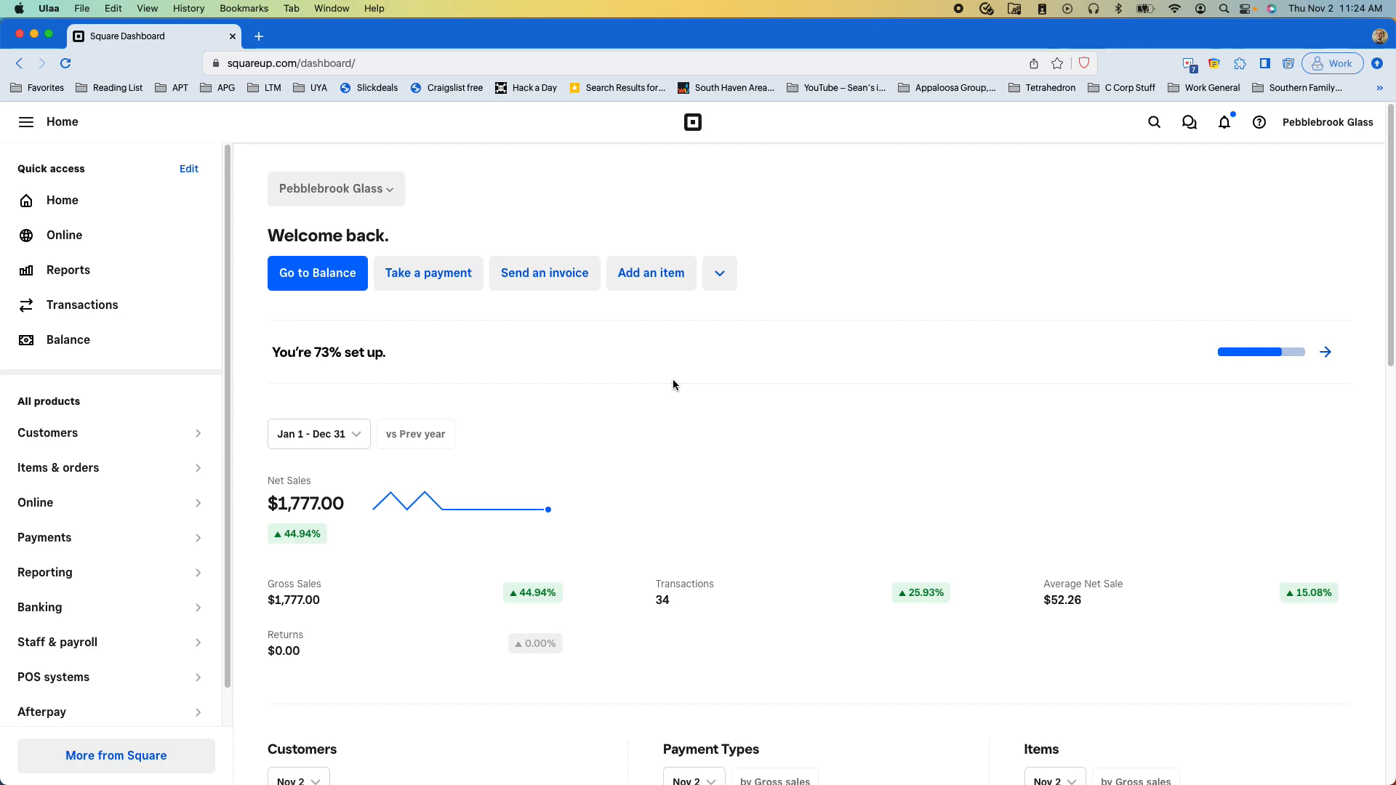
{"action": "mouse_move", "coordinate": [697, 390]}
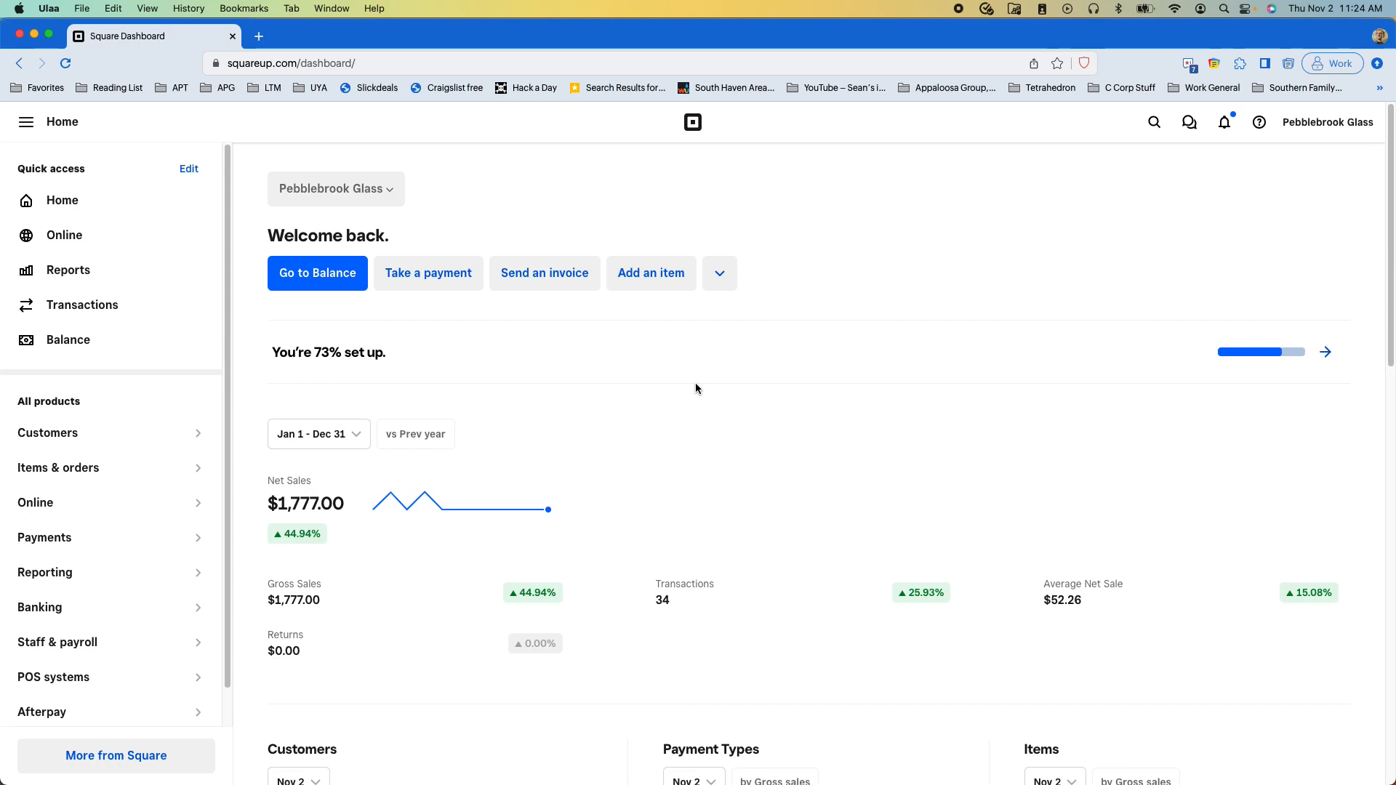
{"action": "mouse_move", "coordinate": [548, 200]}
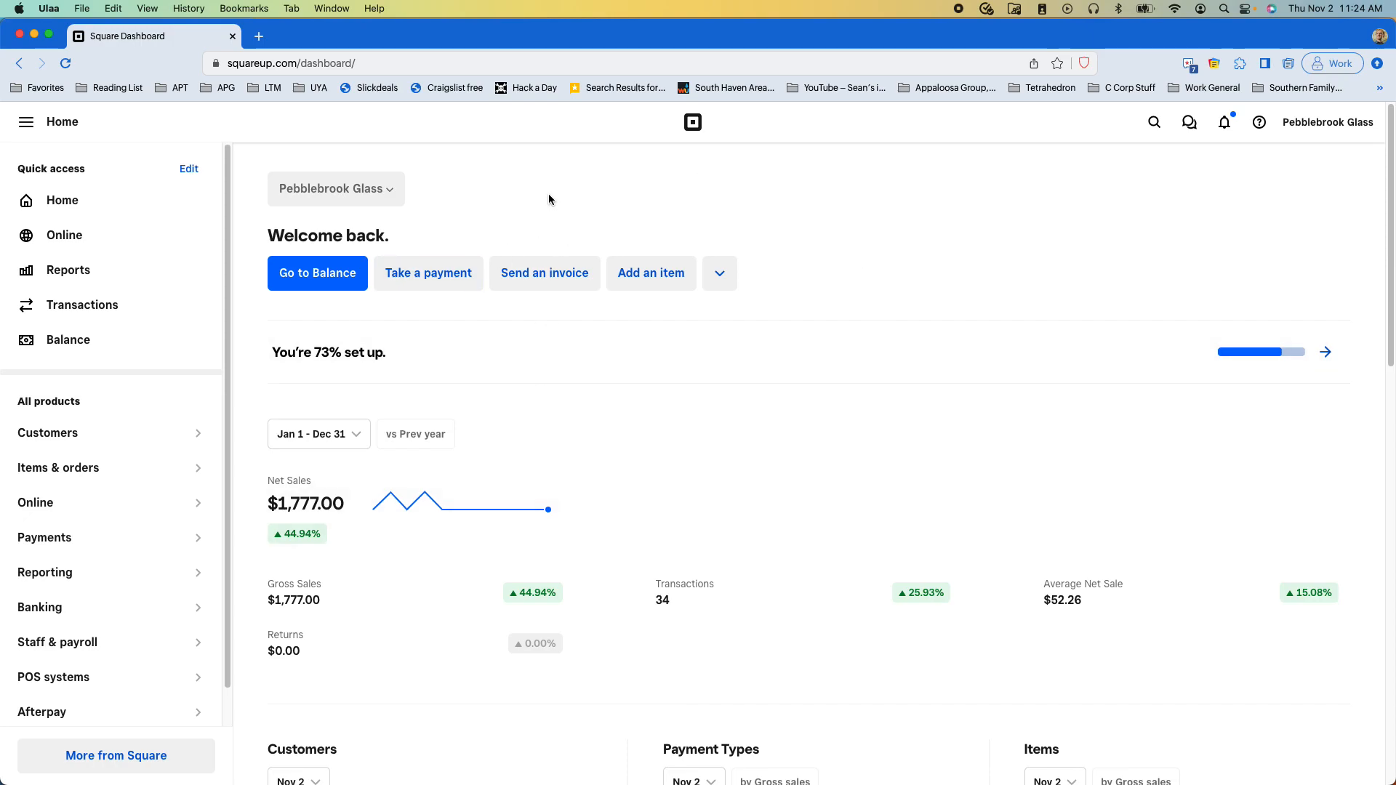
{"action": "mouse_move", "coordinate": [99, 235]}
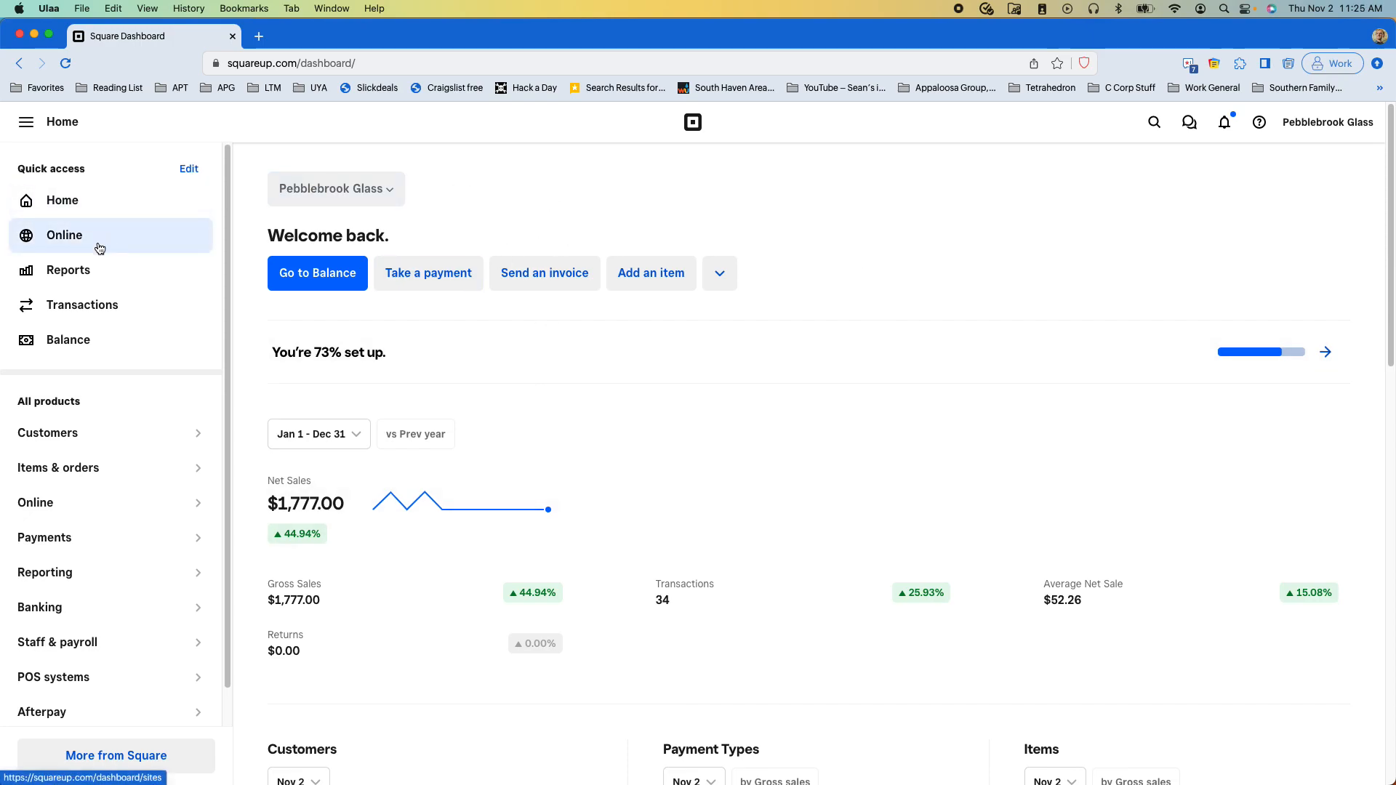
{"action": "mouse_move", "coordinate": [98, 247]}
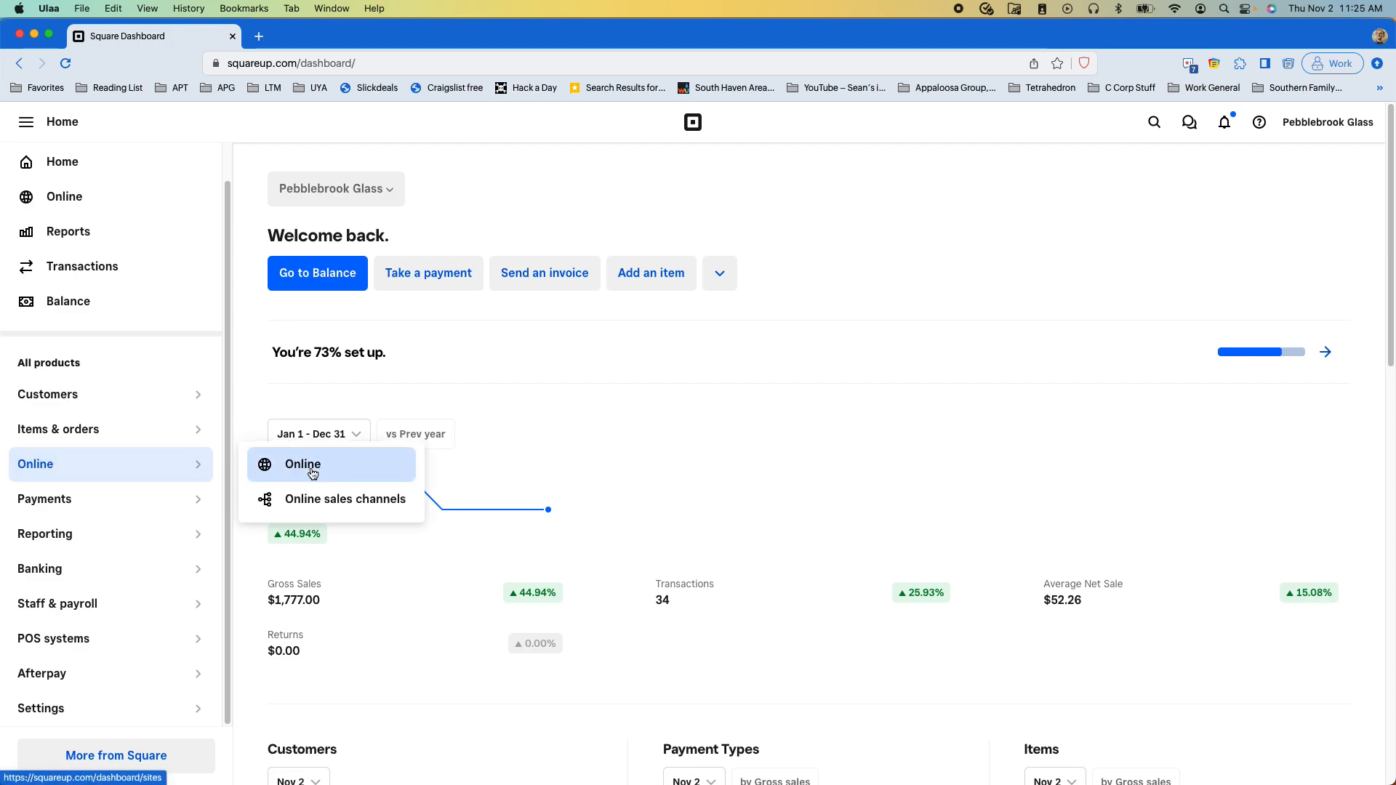
Go to the Online overview from the dashboard's Online submenu
{"action": "left_click", "coordinate": [303, 464]}
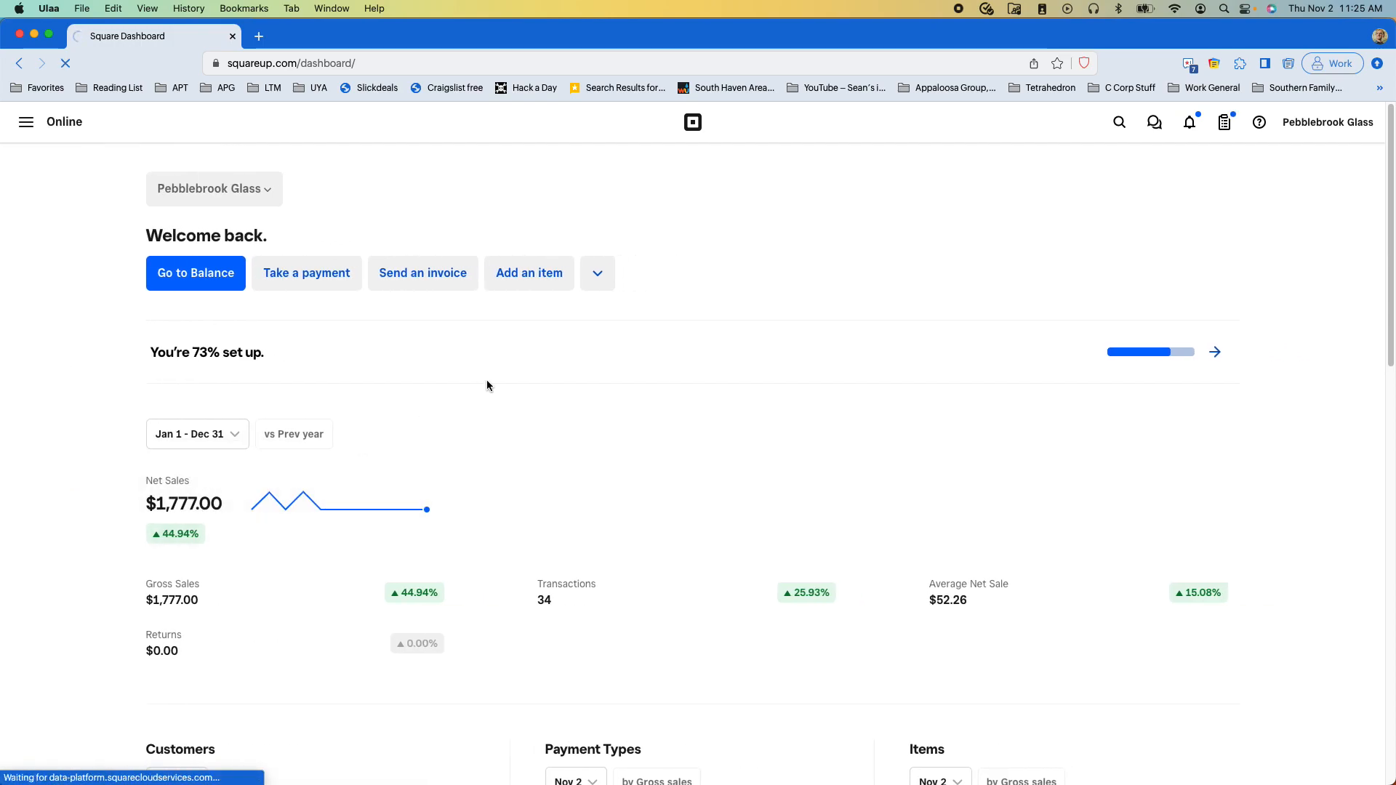
{"action": "mouse_move", "coordinate": [604, 348]}
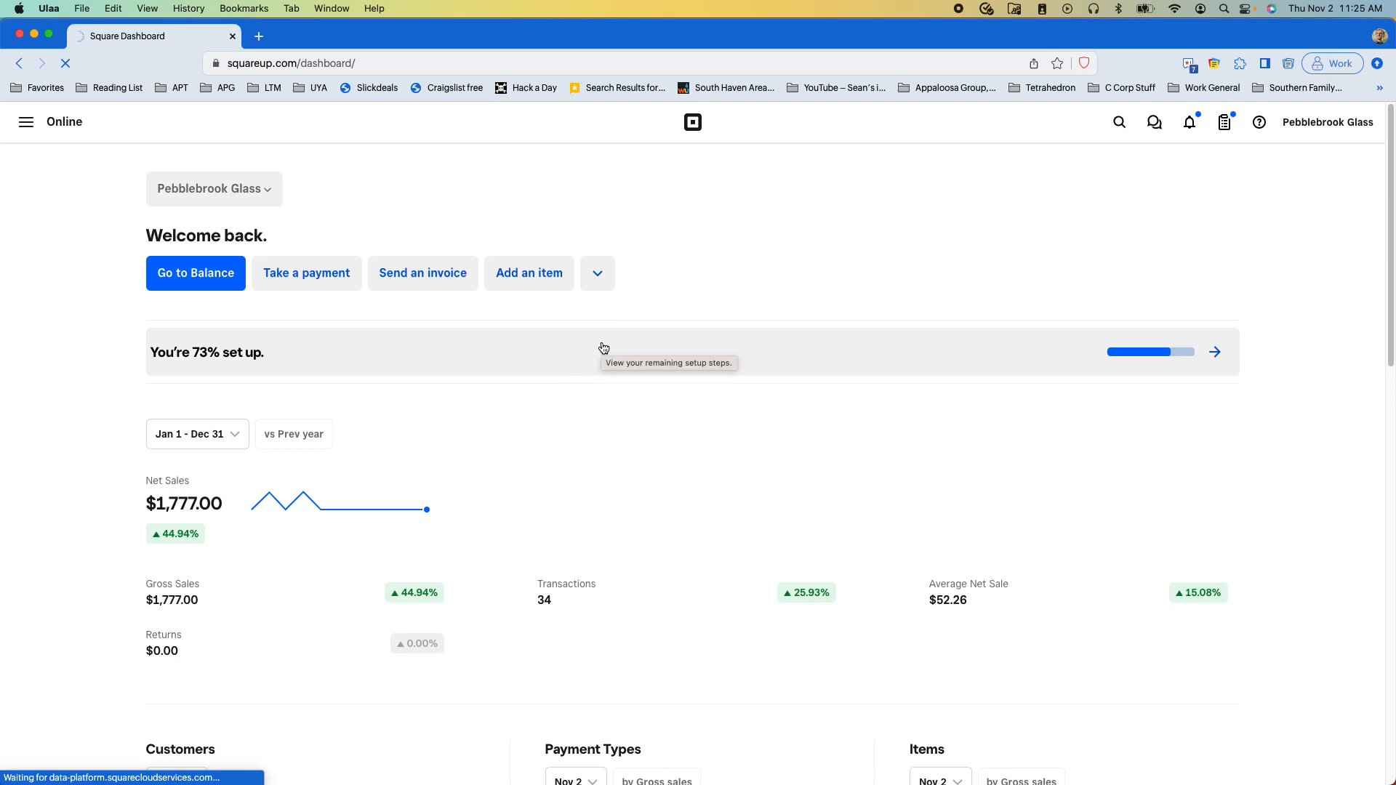
{"action": "mouse_move", "coordinate": [694, 335]}
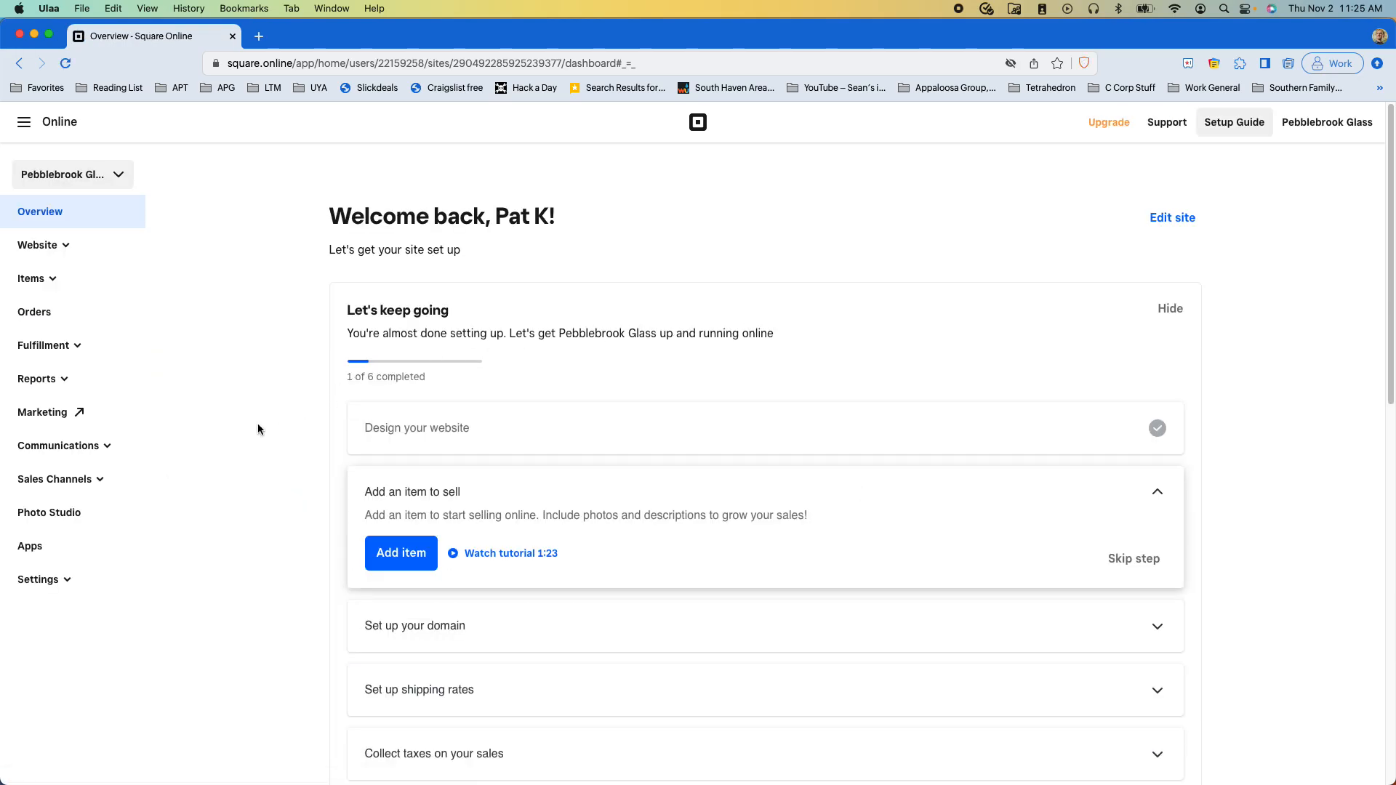
{"action": "mouse_move", "coordinate": [334, 381]}
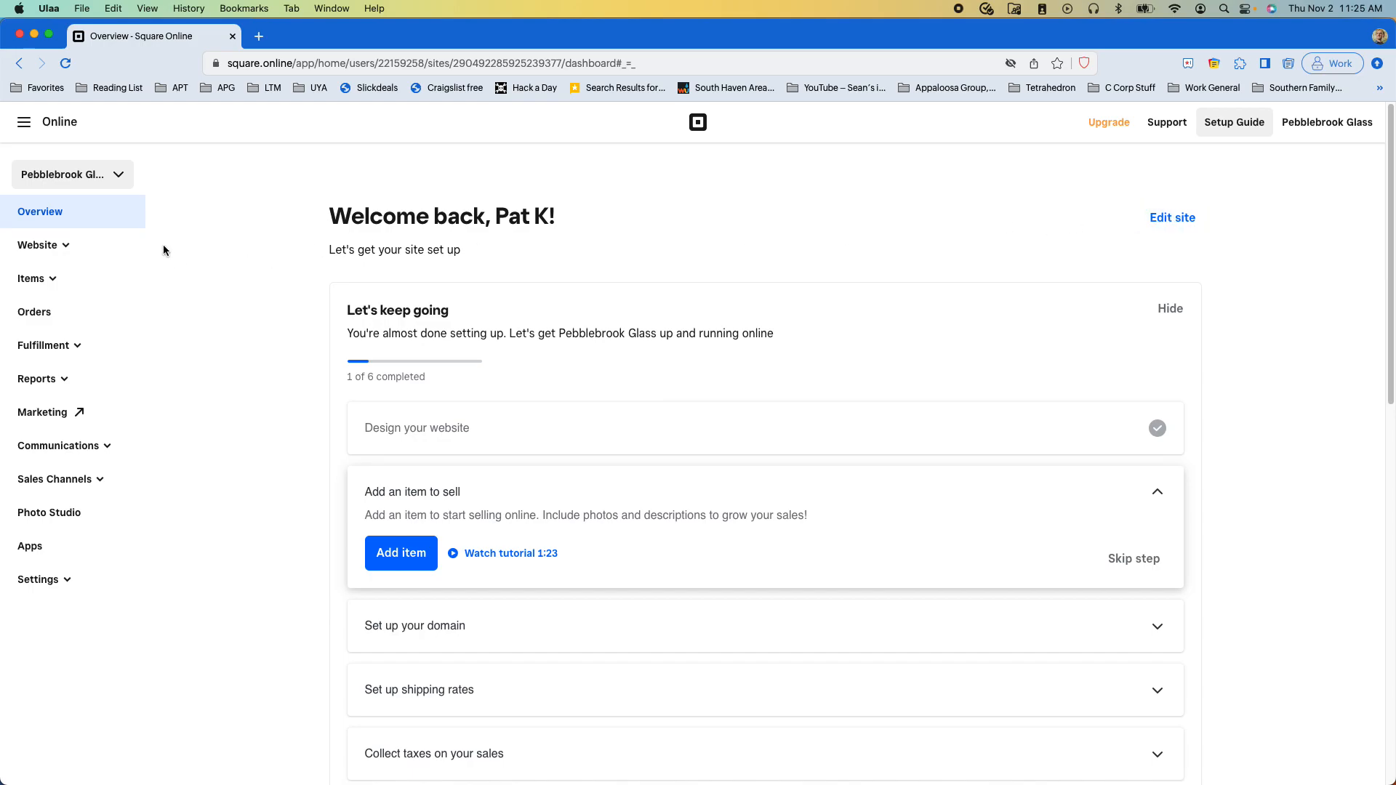
Pick the PEBBLEBROOK GLASS Professional Site from the Switch Sites list
{"action": "left_click", "coordinate": [72, 173]}
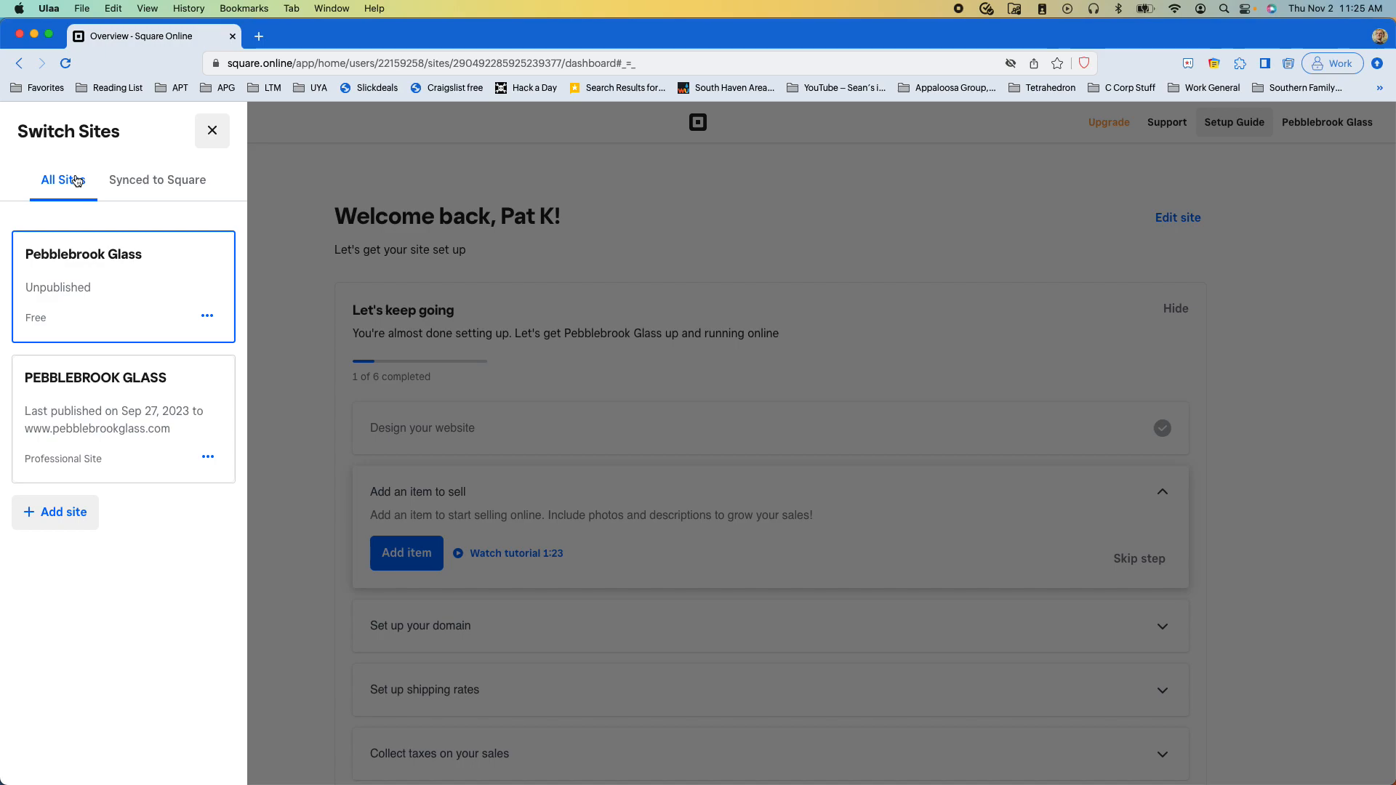
{"action": "mouse_move", "coordinate": [125, 307]}
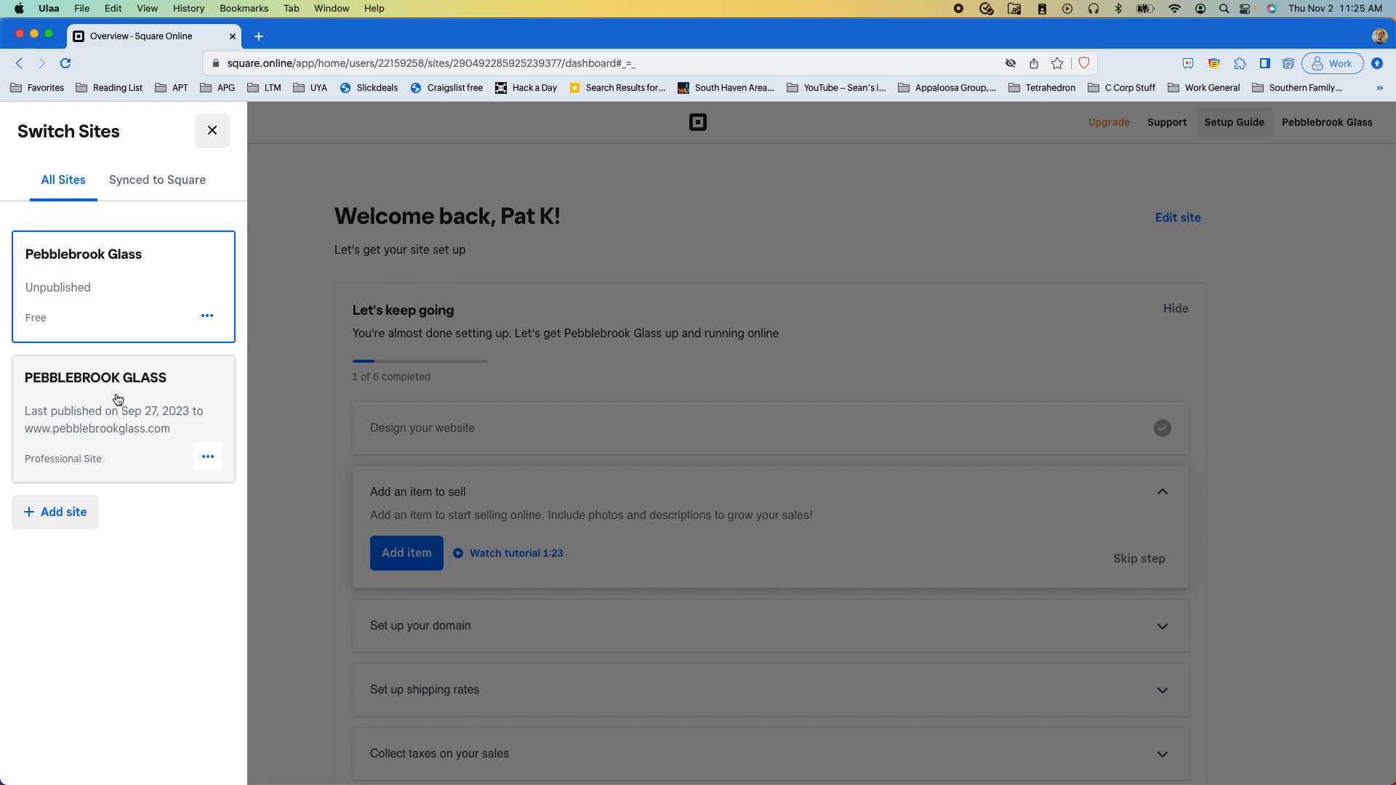
{"action": "left_click", "coordinate": [213, 129]}
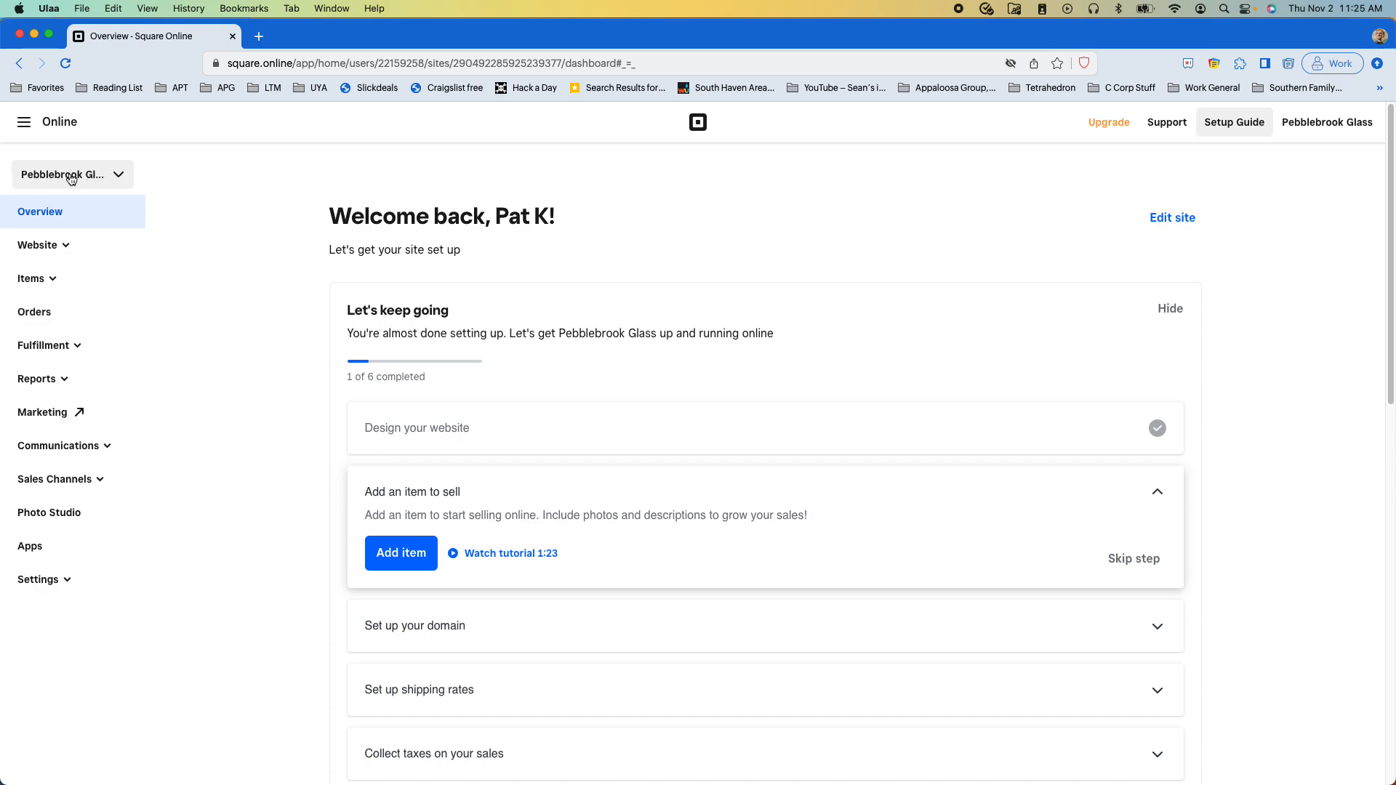
{"action": "left_click", "coordinate": [71, 173]}
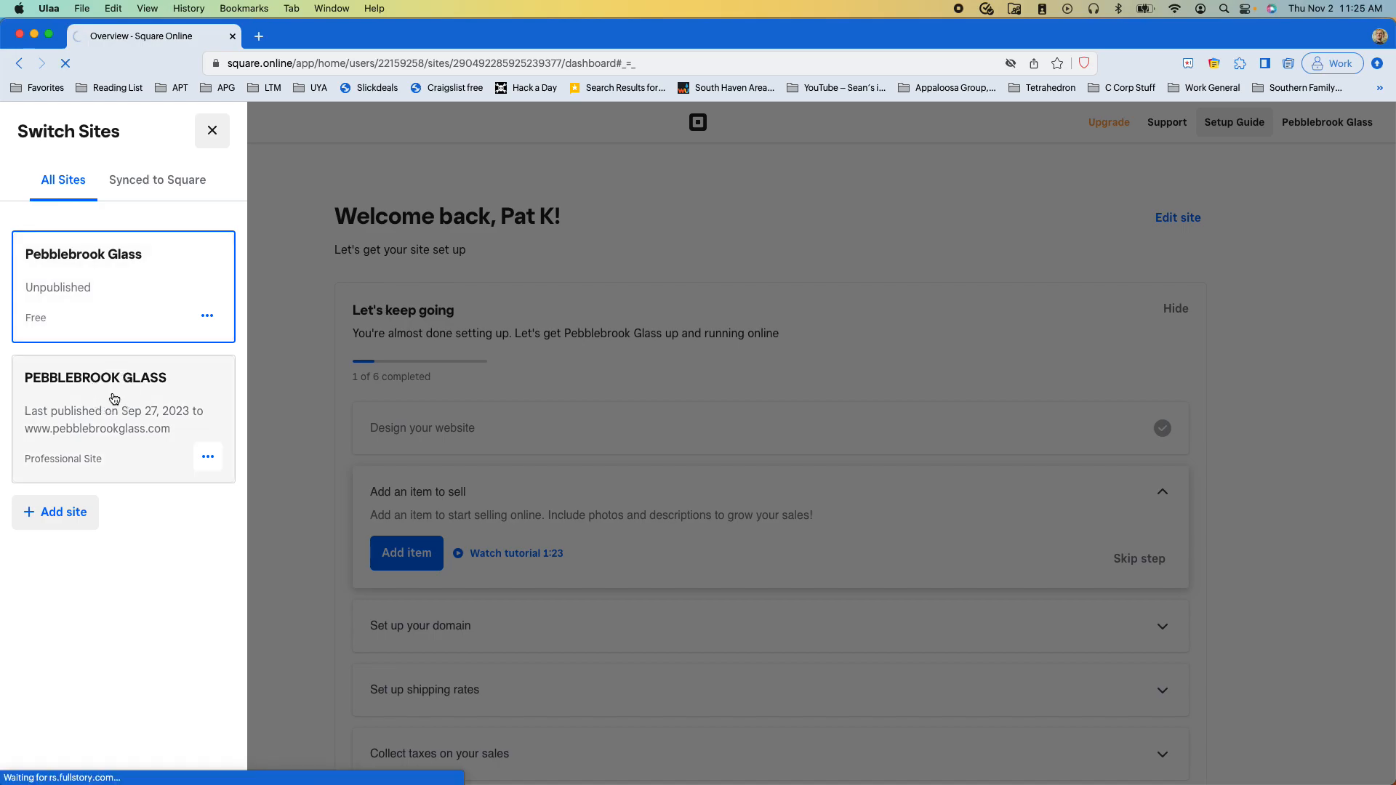
{"action": "mouse_move", "coordinate": [136, 408]}
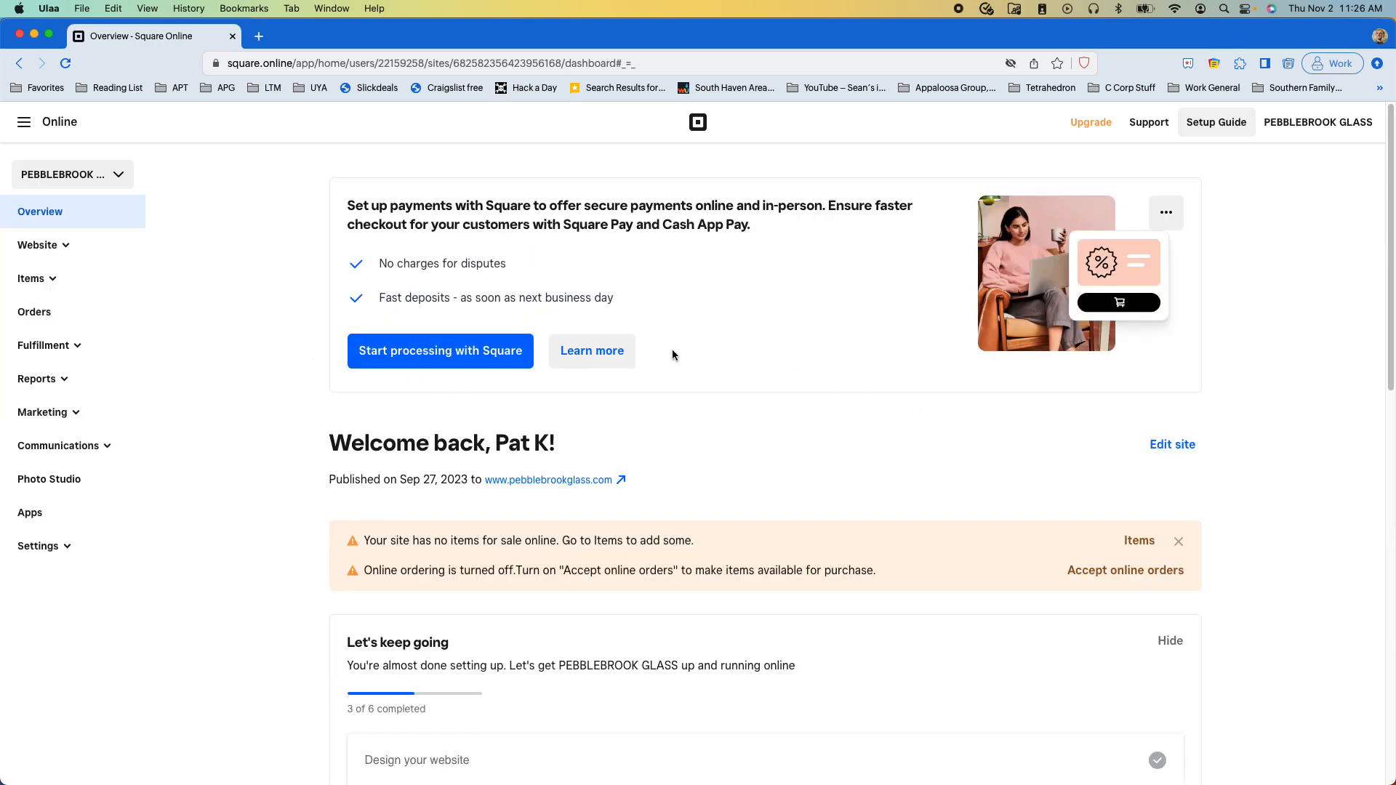
Launch the Weebly editor for the PEBBLEBROOK GLASS site via Website > Edit Site > Edit
{"action": "left_click", "coordinate": [38, 244]}
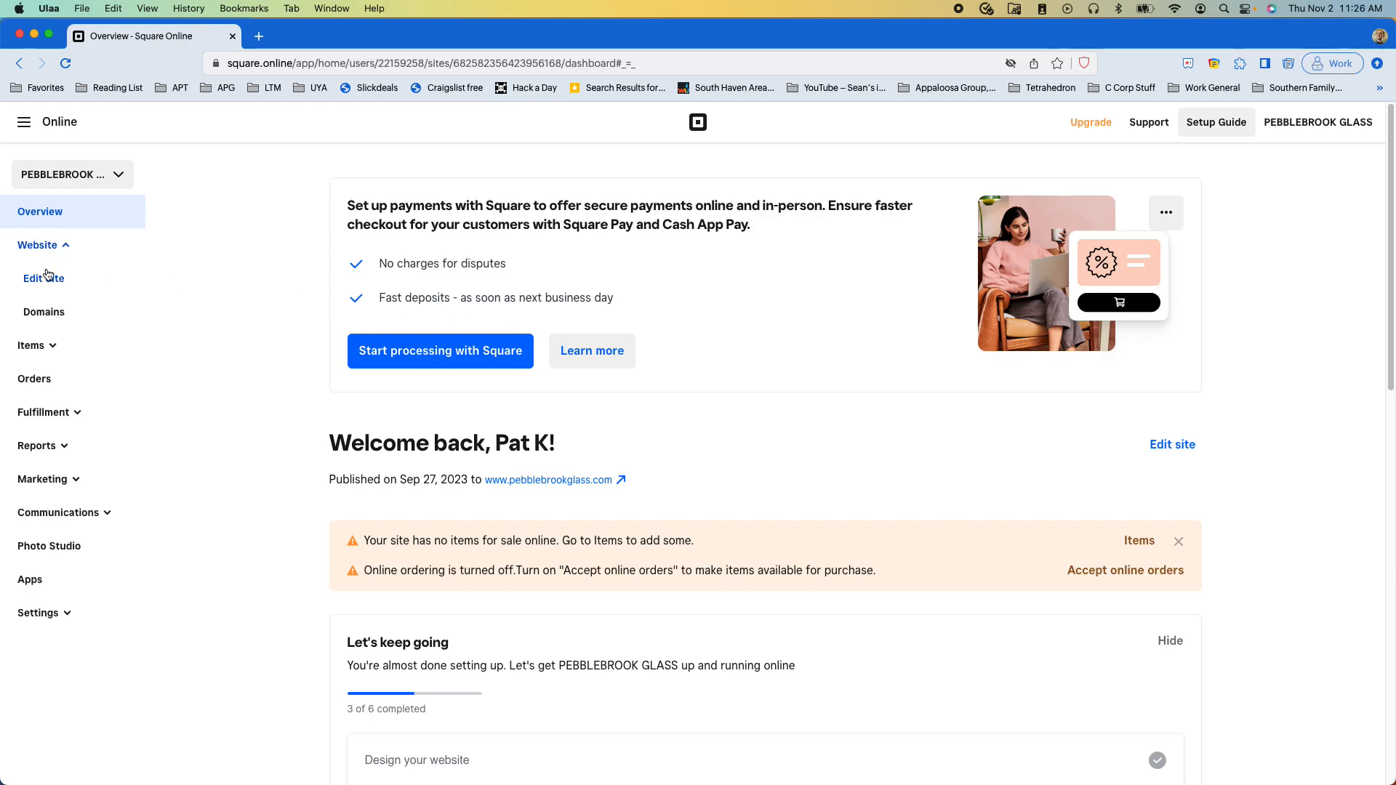
{"action": "left_click", "coordinate": [43, 279]}
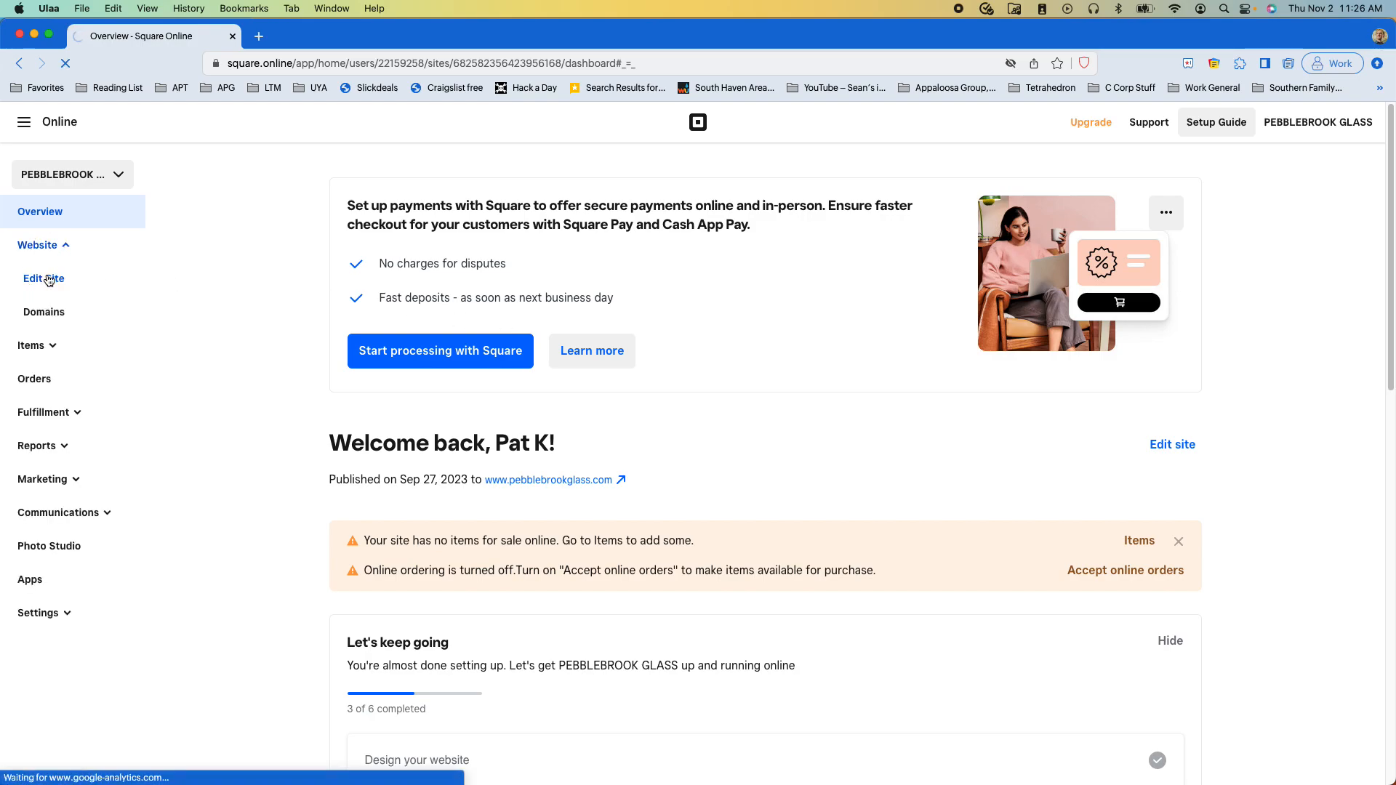
{"action": "left_click", "coordinate": [42, 279]}
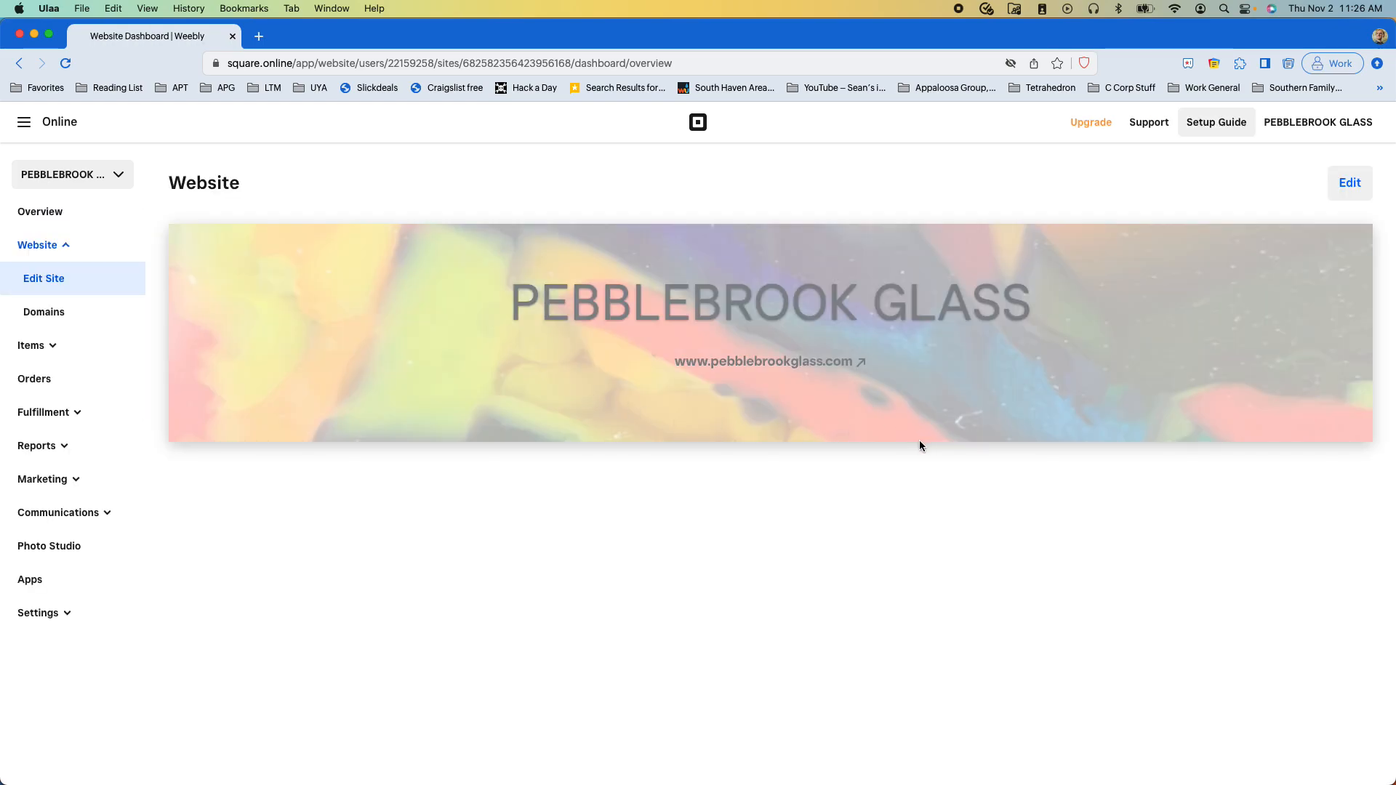
{"action": "mouse_move", "coordinate": [918, 448]}
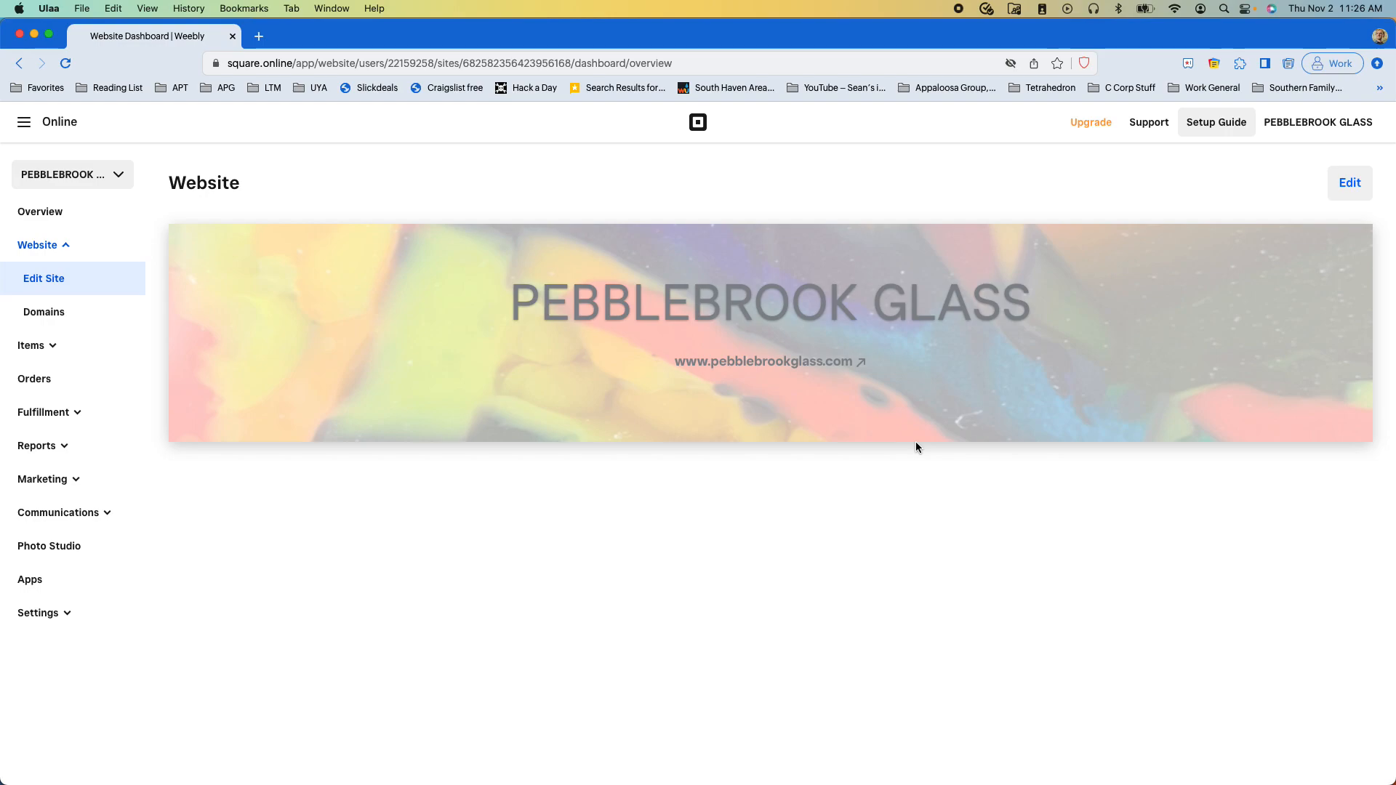
{"action": "left_click", "coordinate": [1350, 184]}
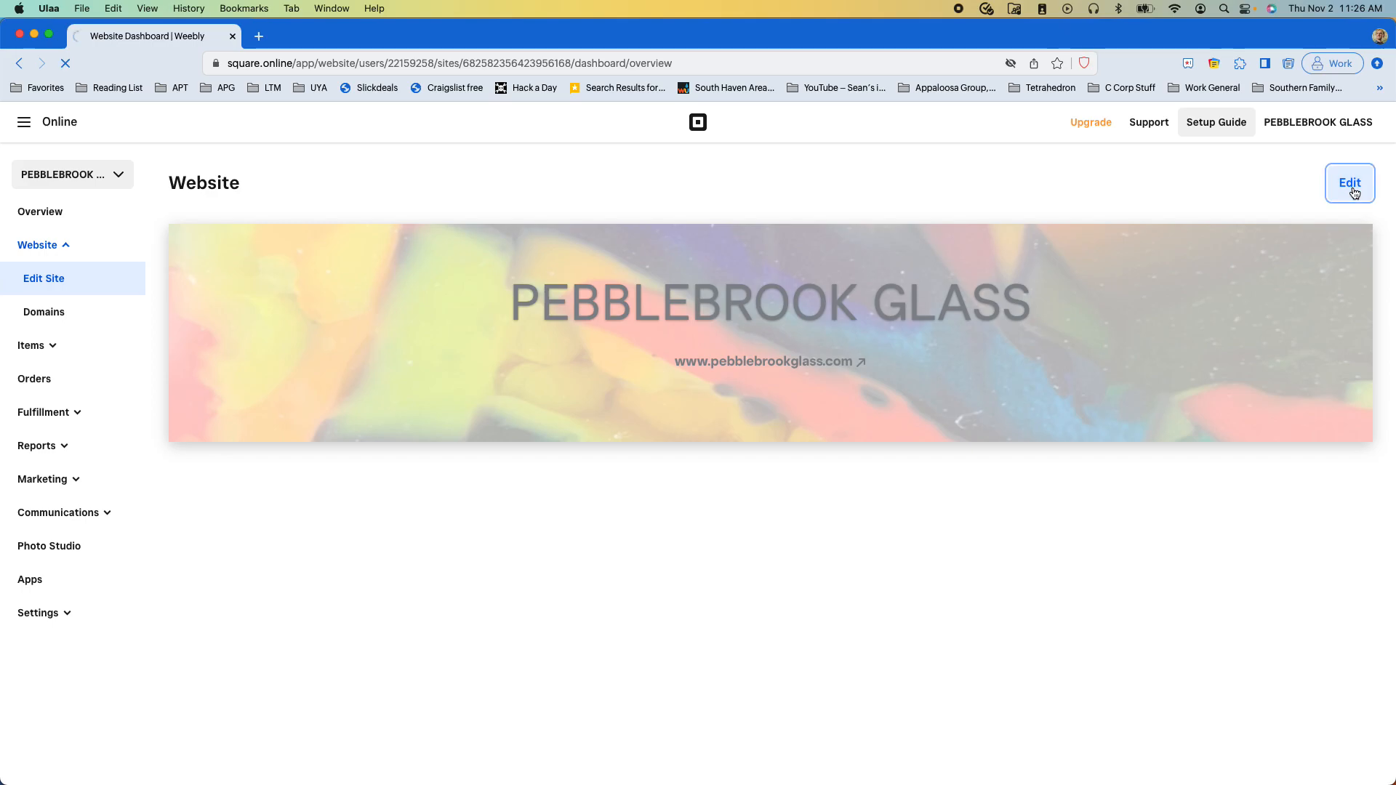
{"action": "left_click", "coordinate": [1350, 183]}
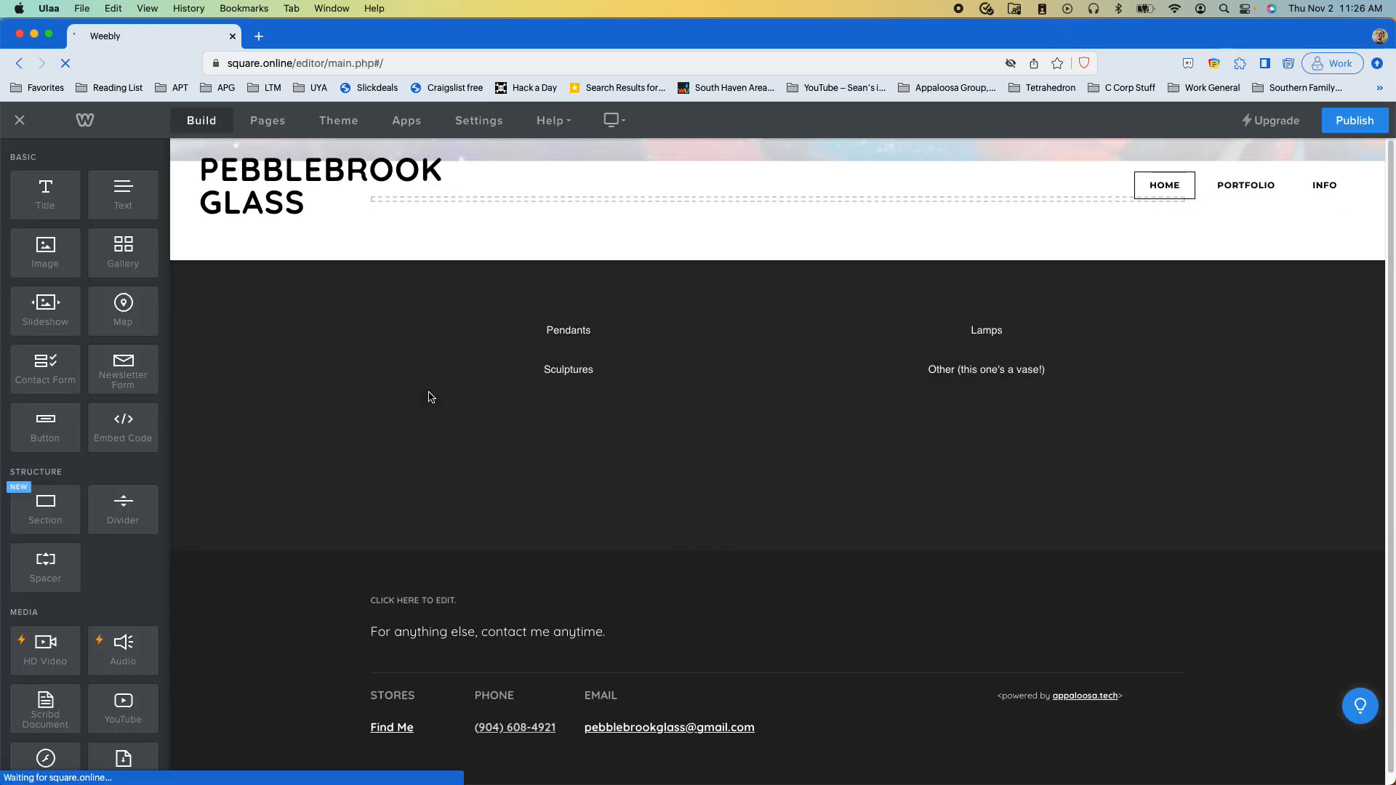